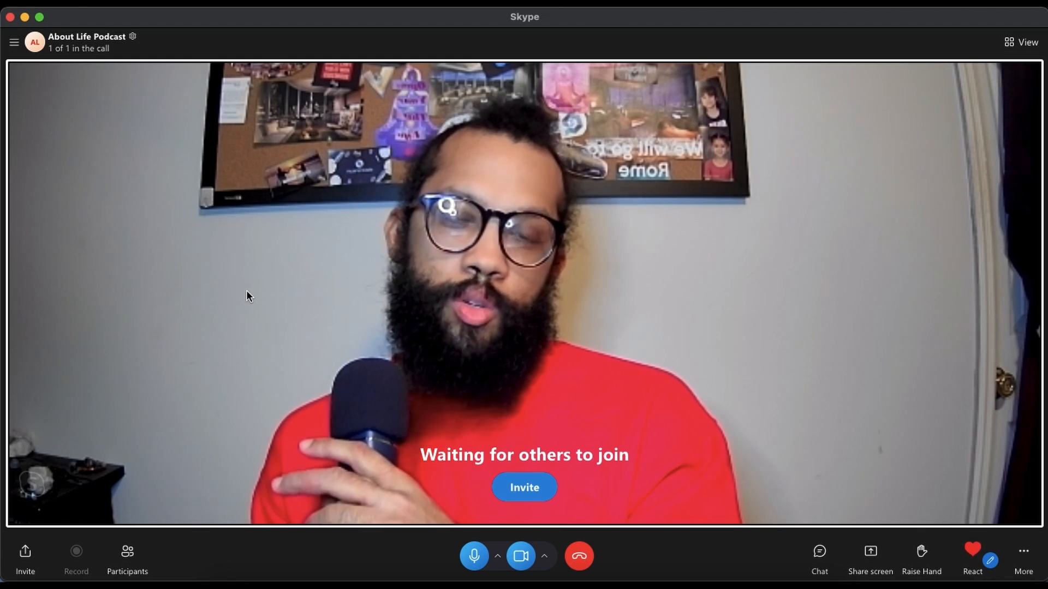
mouse_move(1038, 279)
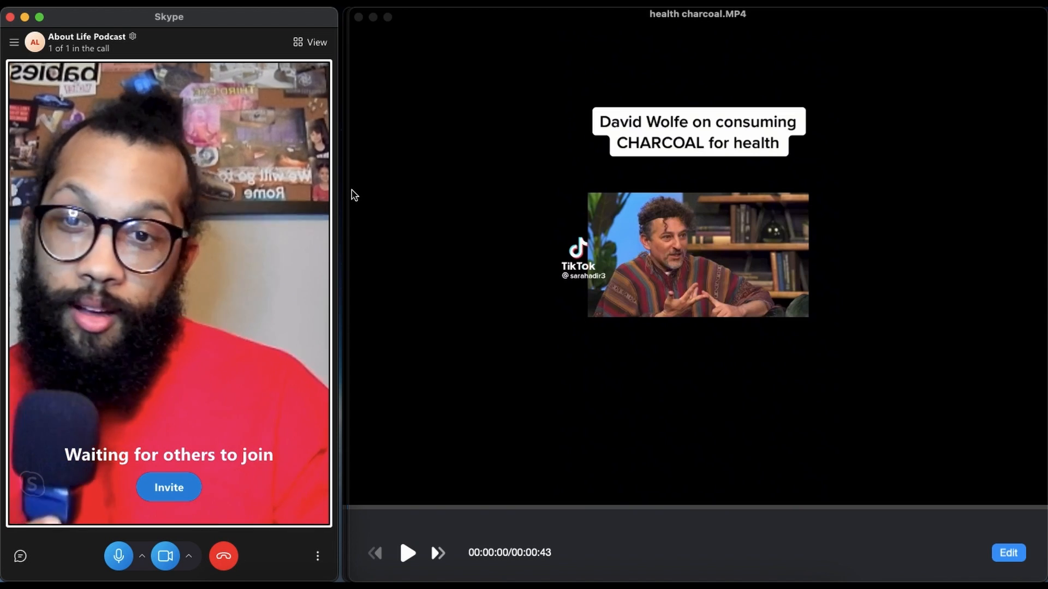
- Play health charcoal.MP4 through to its TikTok end card
click(408, 553)
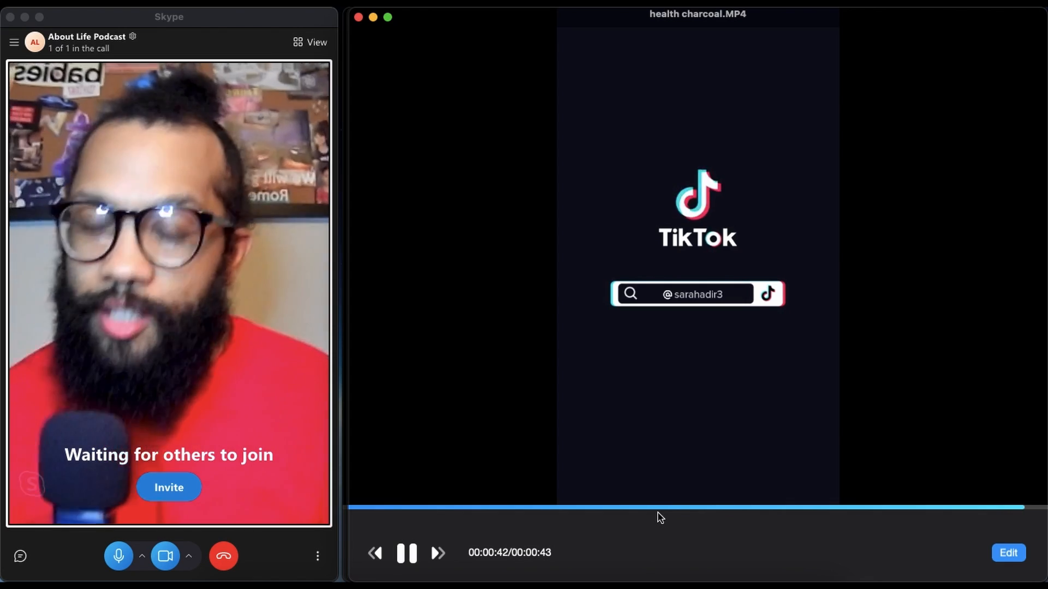
- Bring up health salt.MP4, 1:55 long, at its start beside the Skype call
click(408, 554)
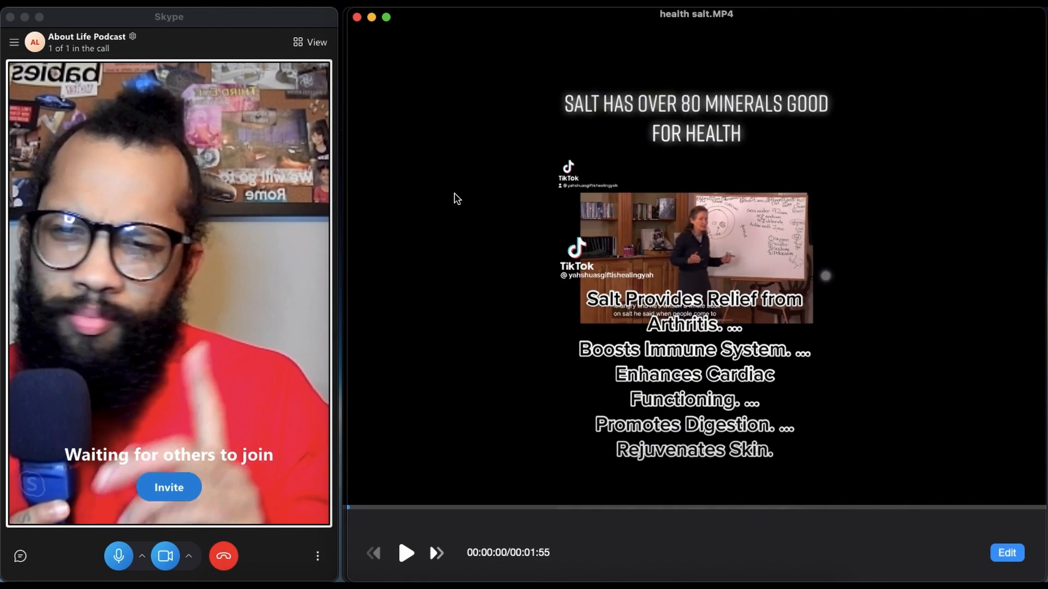
mouse_move(421, 539)
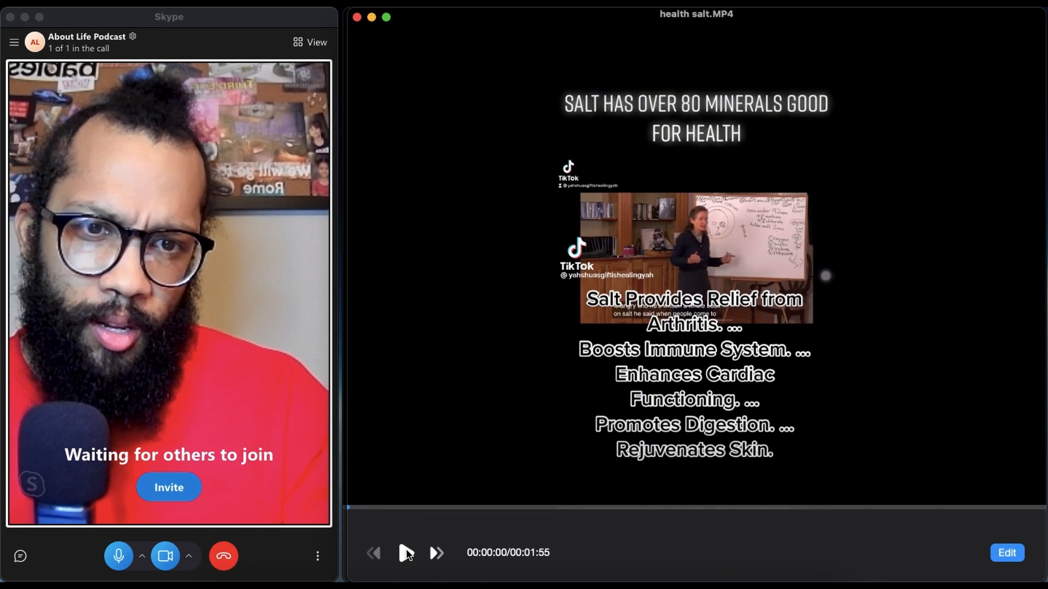
- Play health salt.MP4 briefly, then pause it at the 12-second mark
click(405, 553)
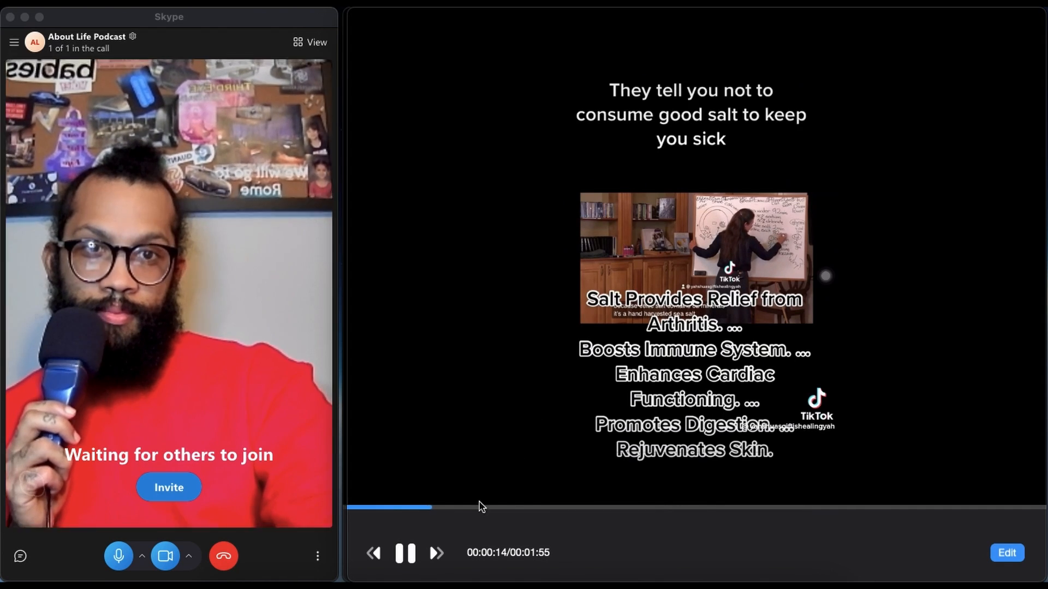
click(406, 553)
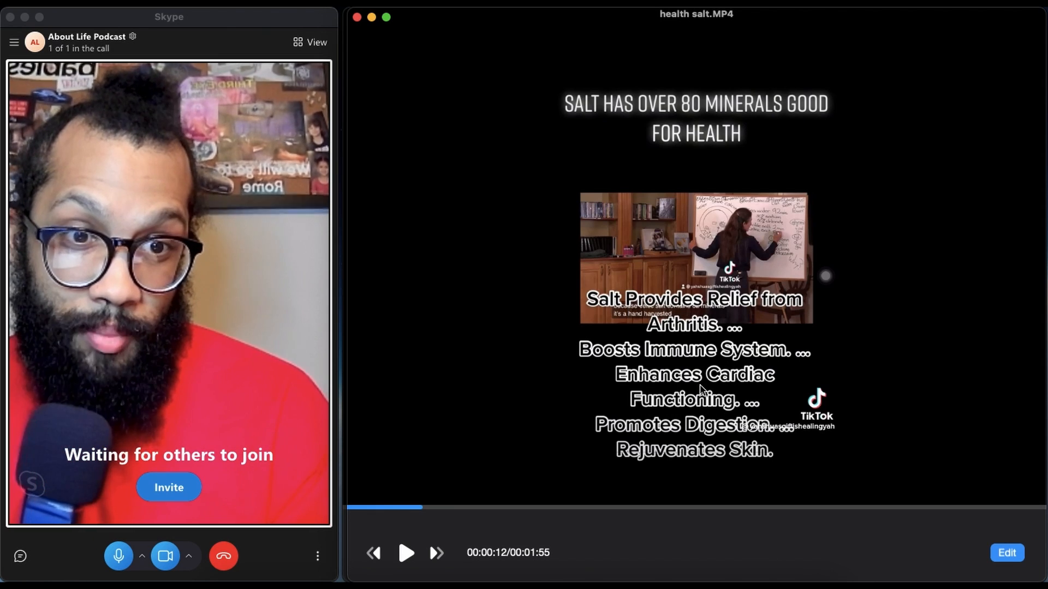
mouse_move(692, 440)
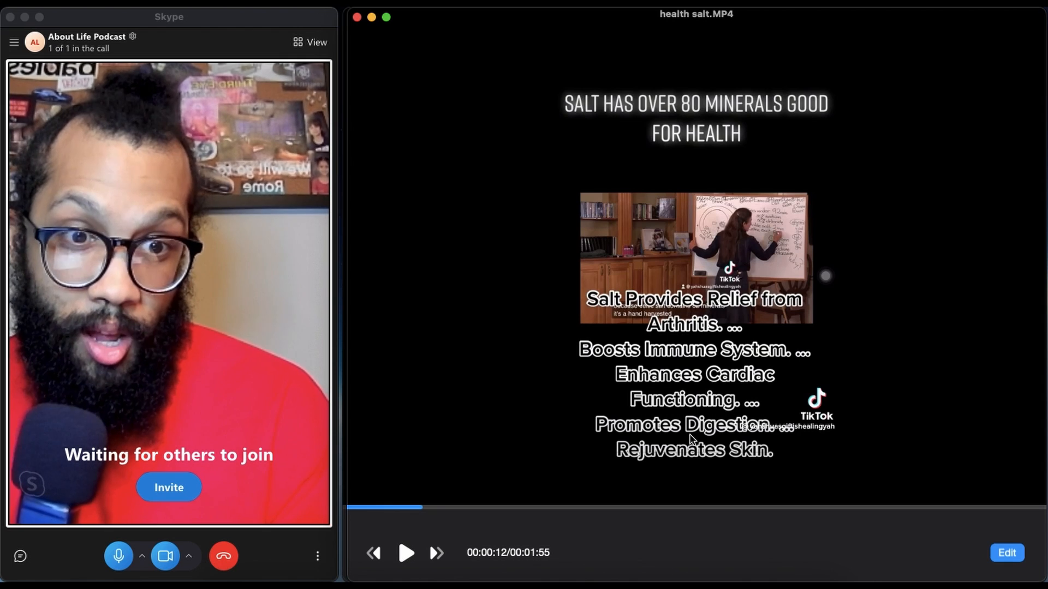
mouse_move(700, 462)
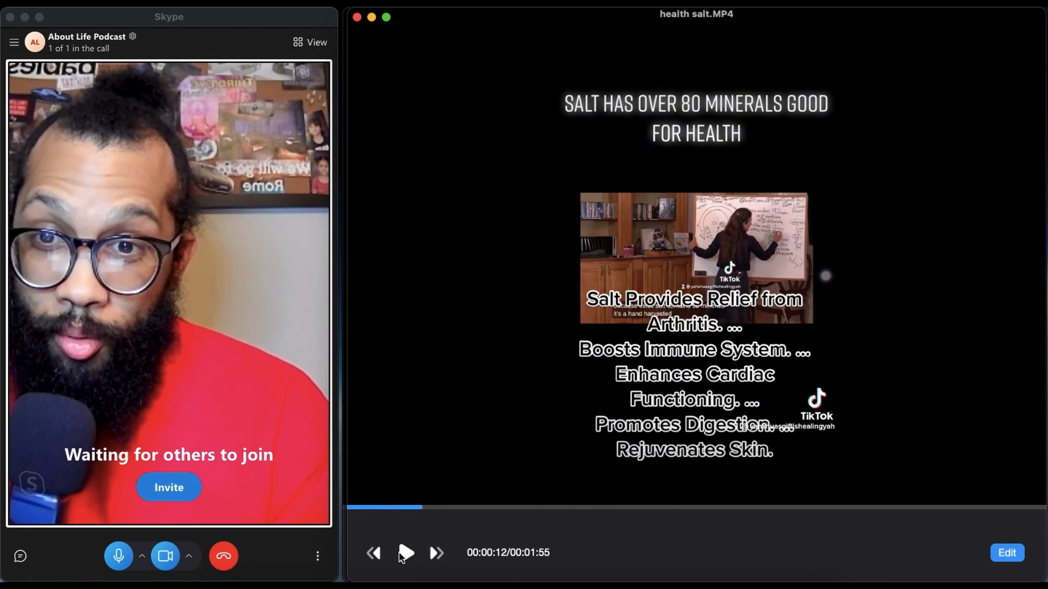
- Resume health salt.MP4 and let it run to its end
click(405, 553)
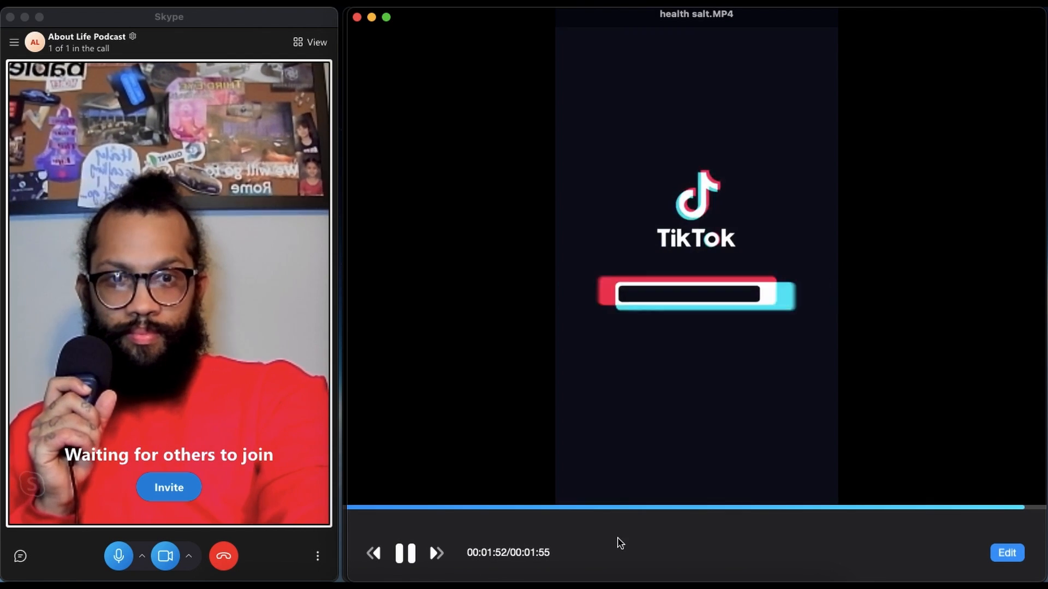
click(406, 553)
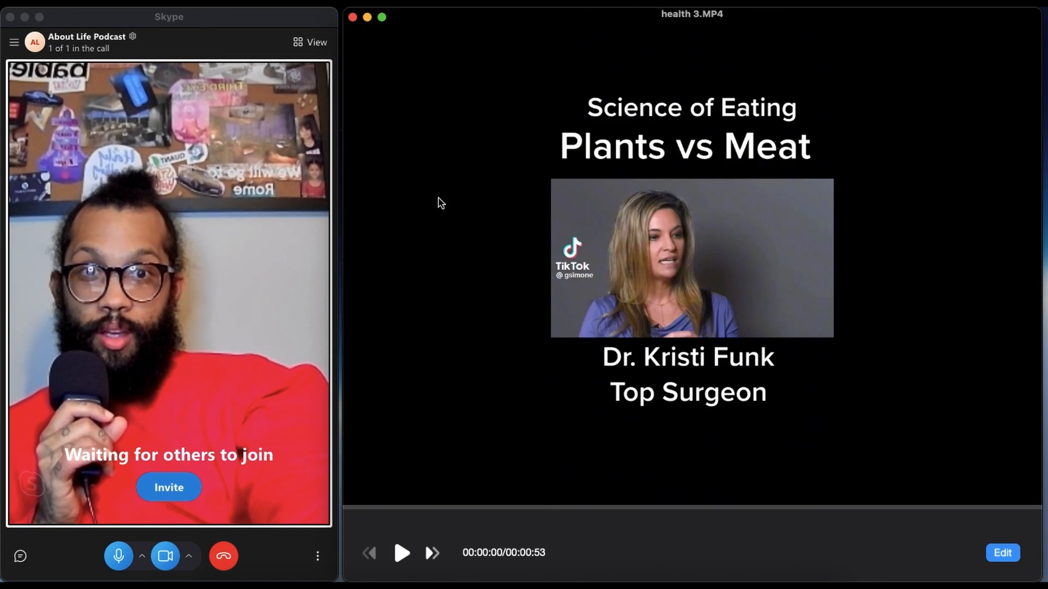
mouse_move(739, 262)
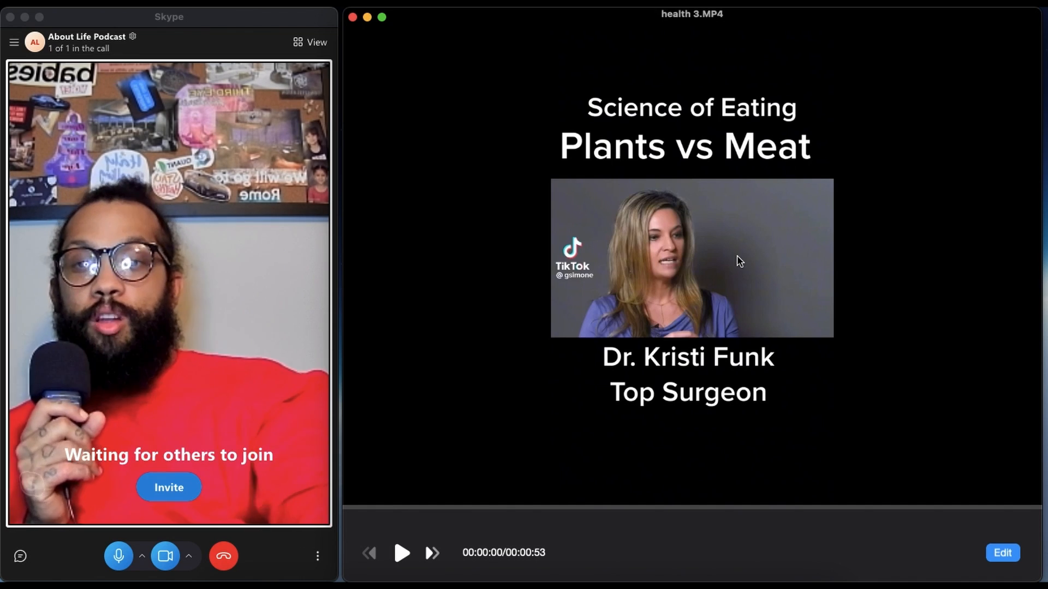
mouse_move(396, 530)
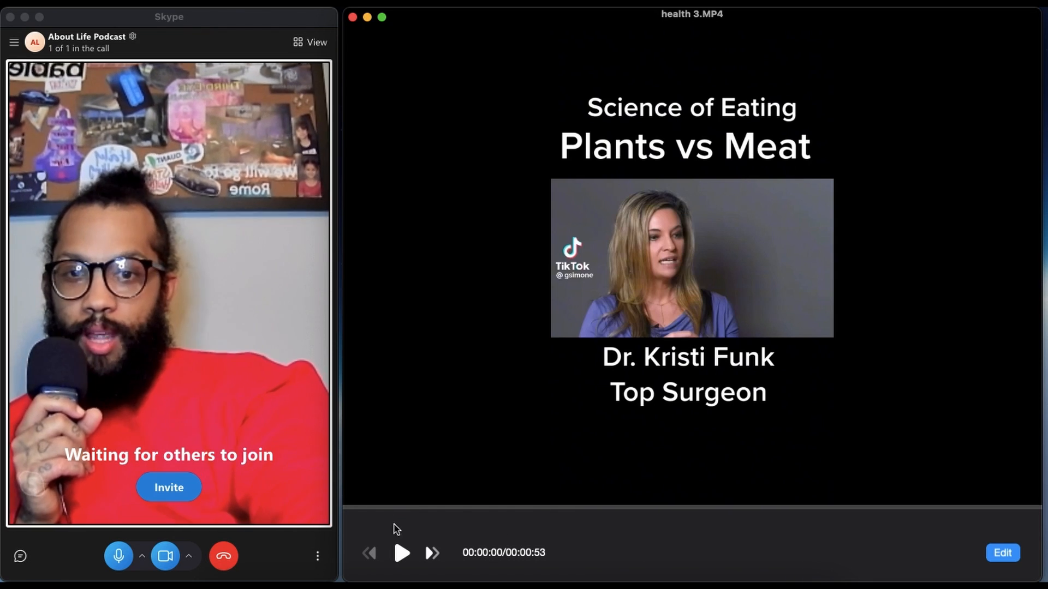
mouse_move(408, 539)
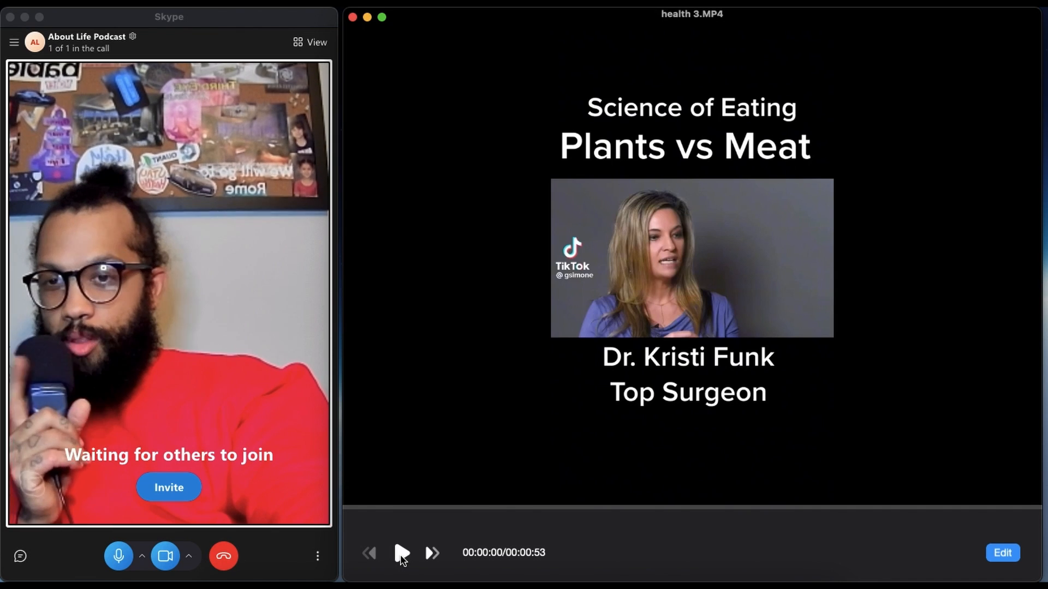
- Play the Plants vs Meat clip and pause it at 32 of 53 seconds
click(400, 553)
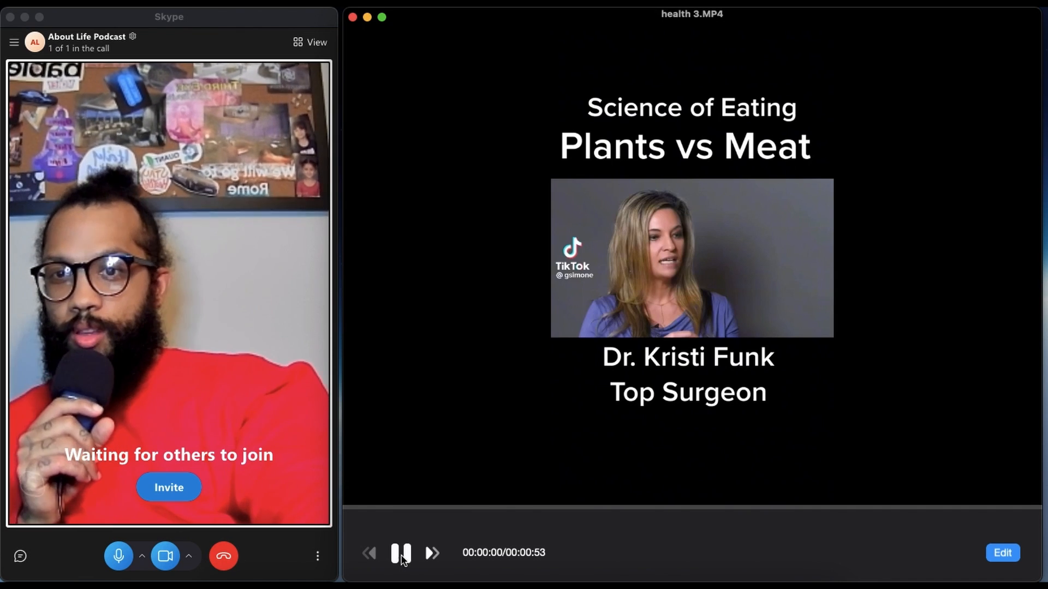
click(400, 553)
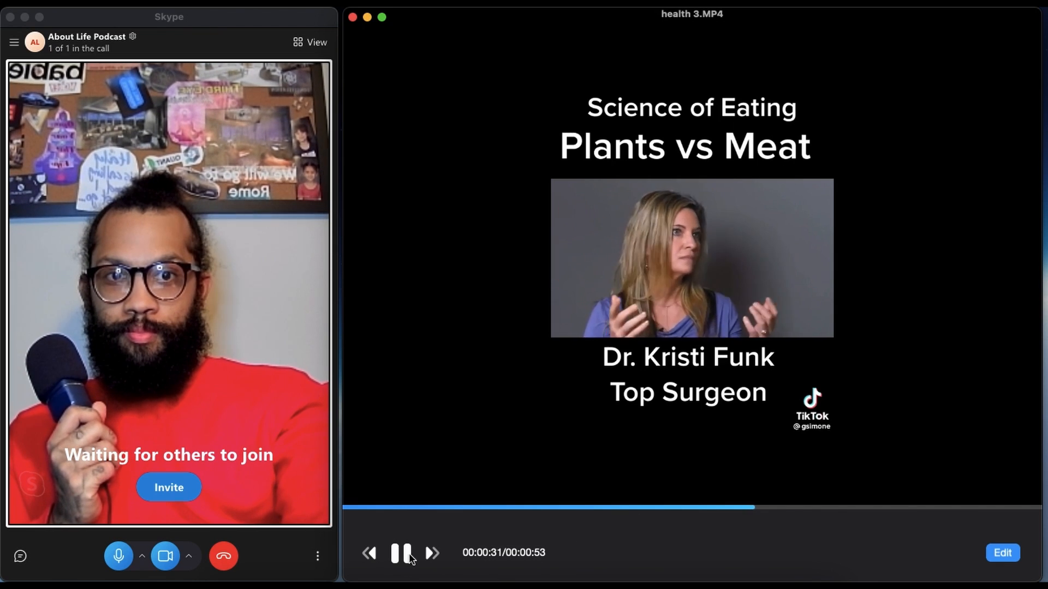
click(400, 553)
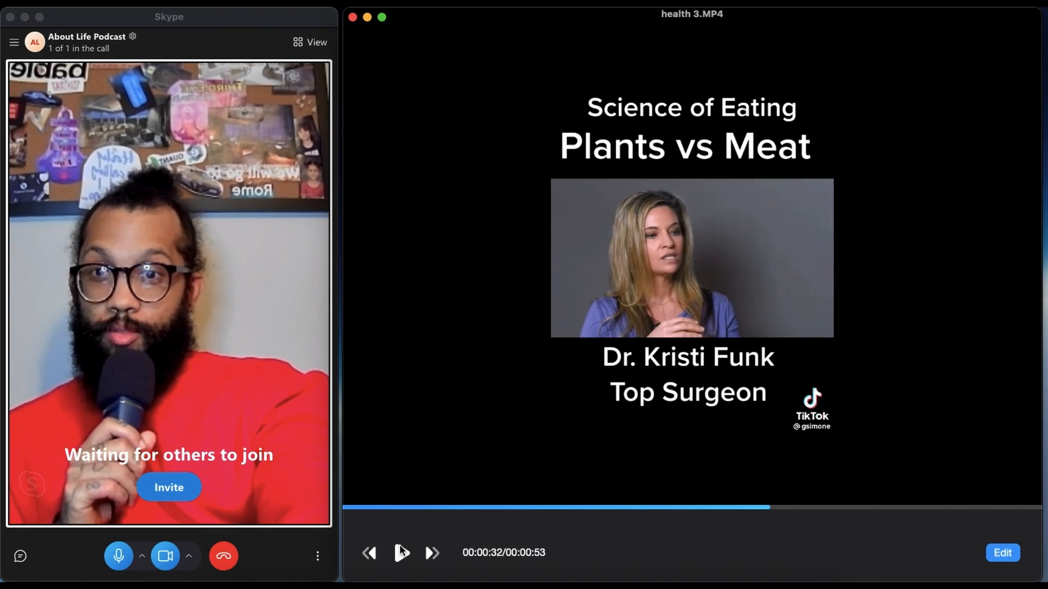
- Resume Plants vs Meat to its 53-second end, then close the QuickTime window
click(400, 553)
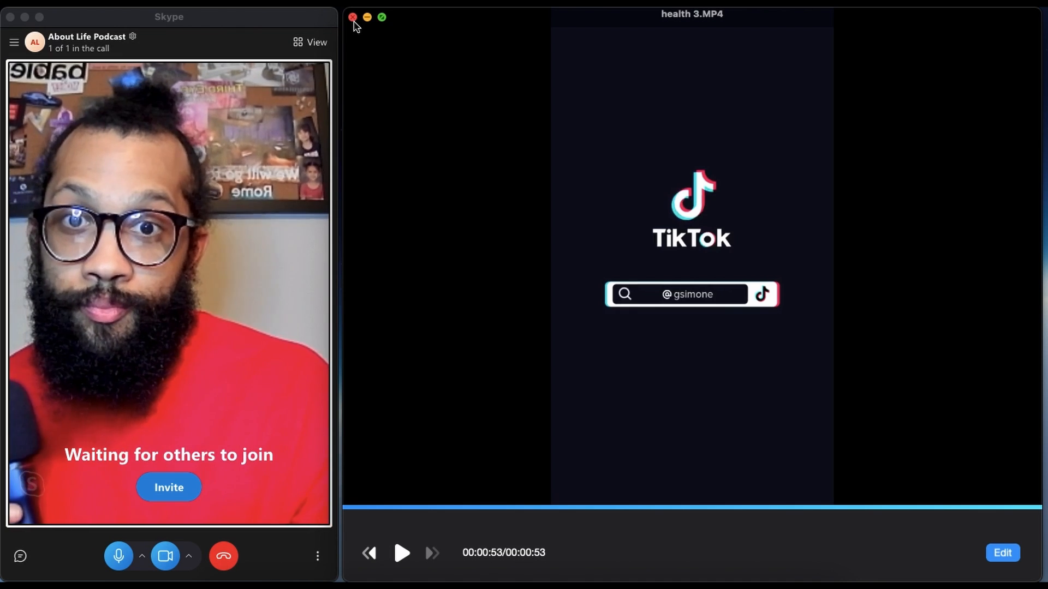
click(353, 17)
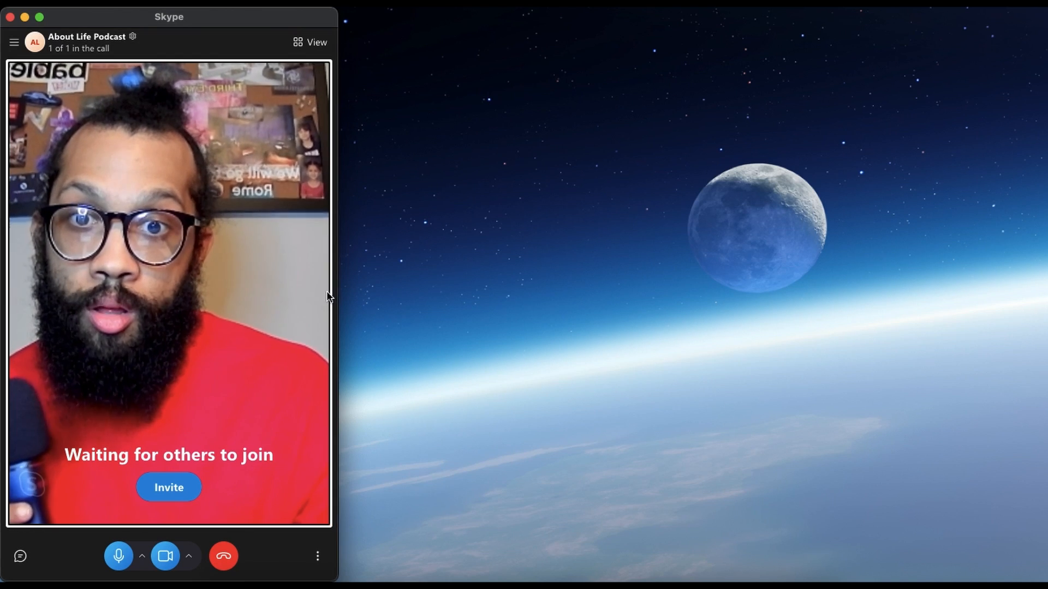